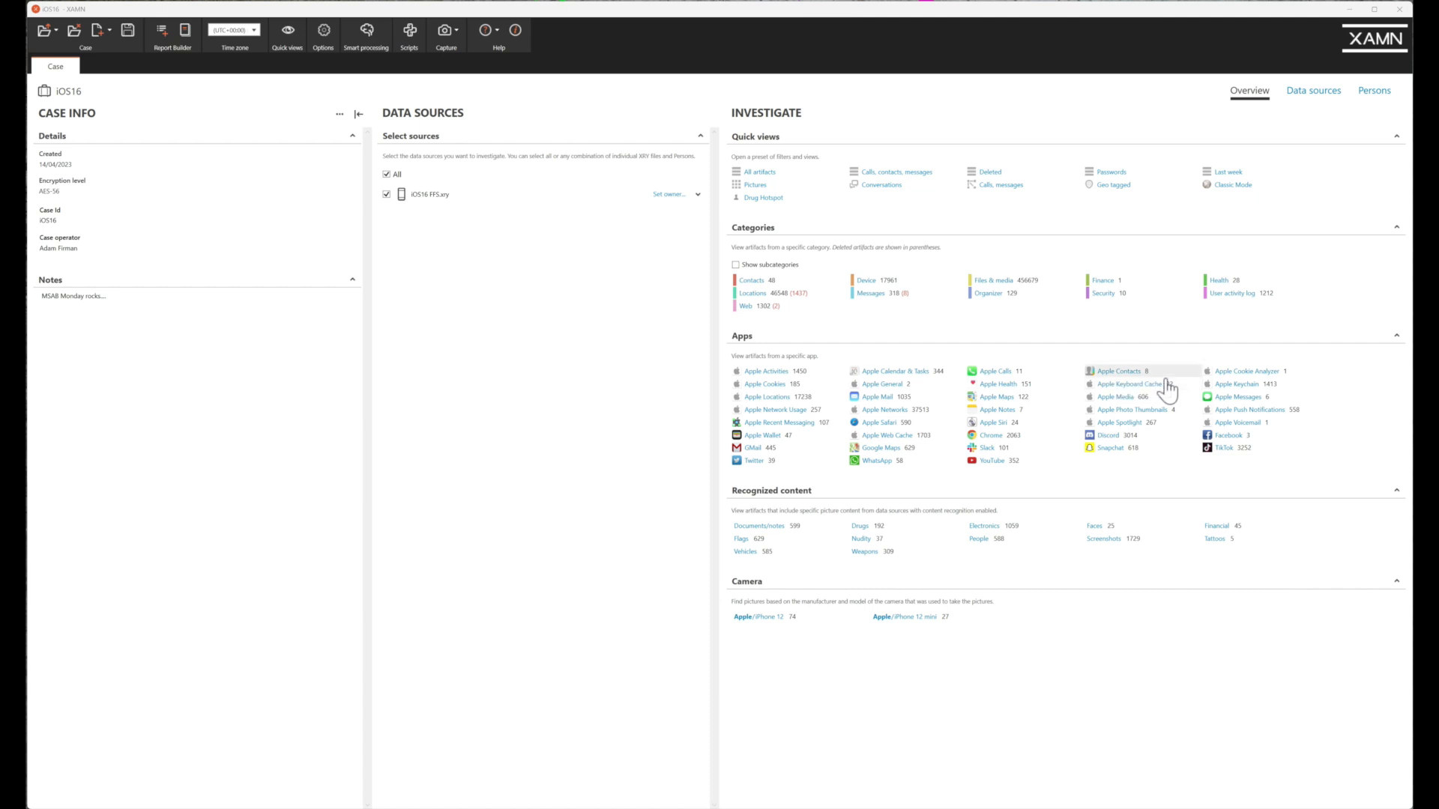
mouse_move(1182, 388)
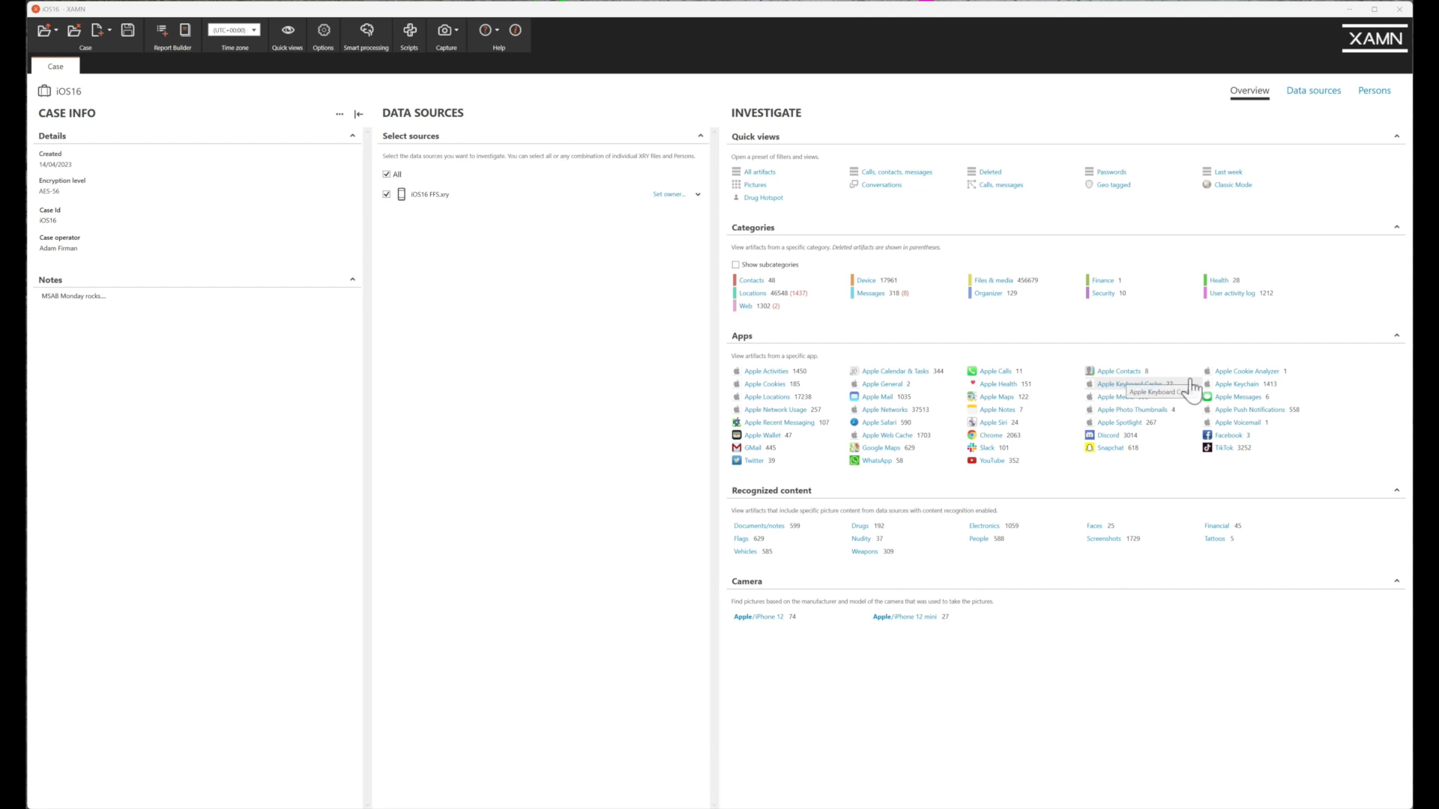
mouse_move(884, 307)
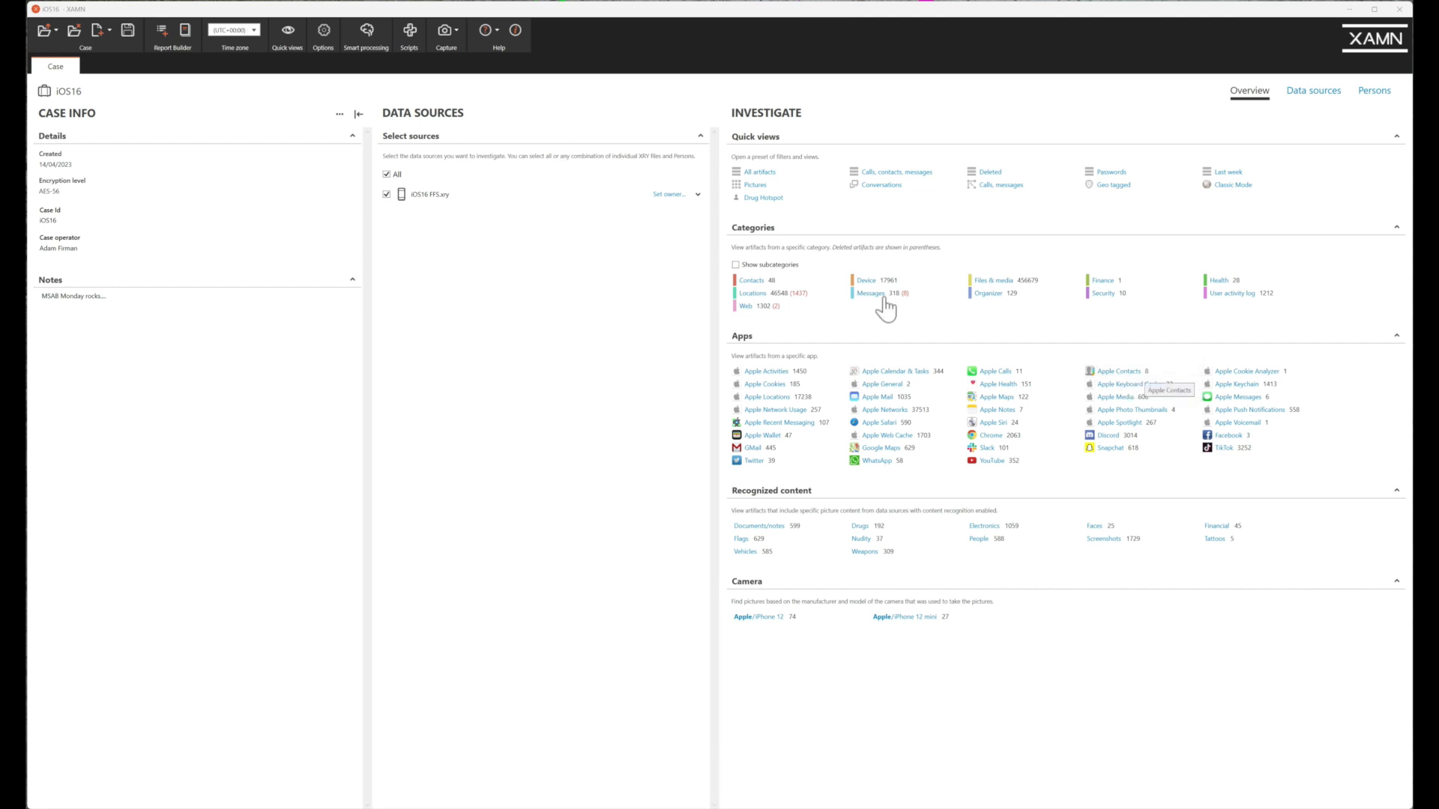
mouse_move(780, 423)
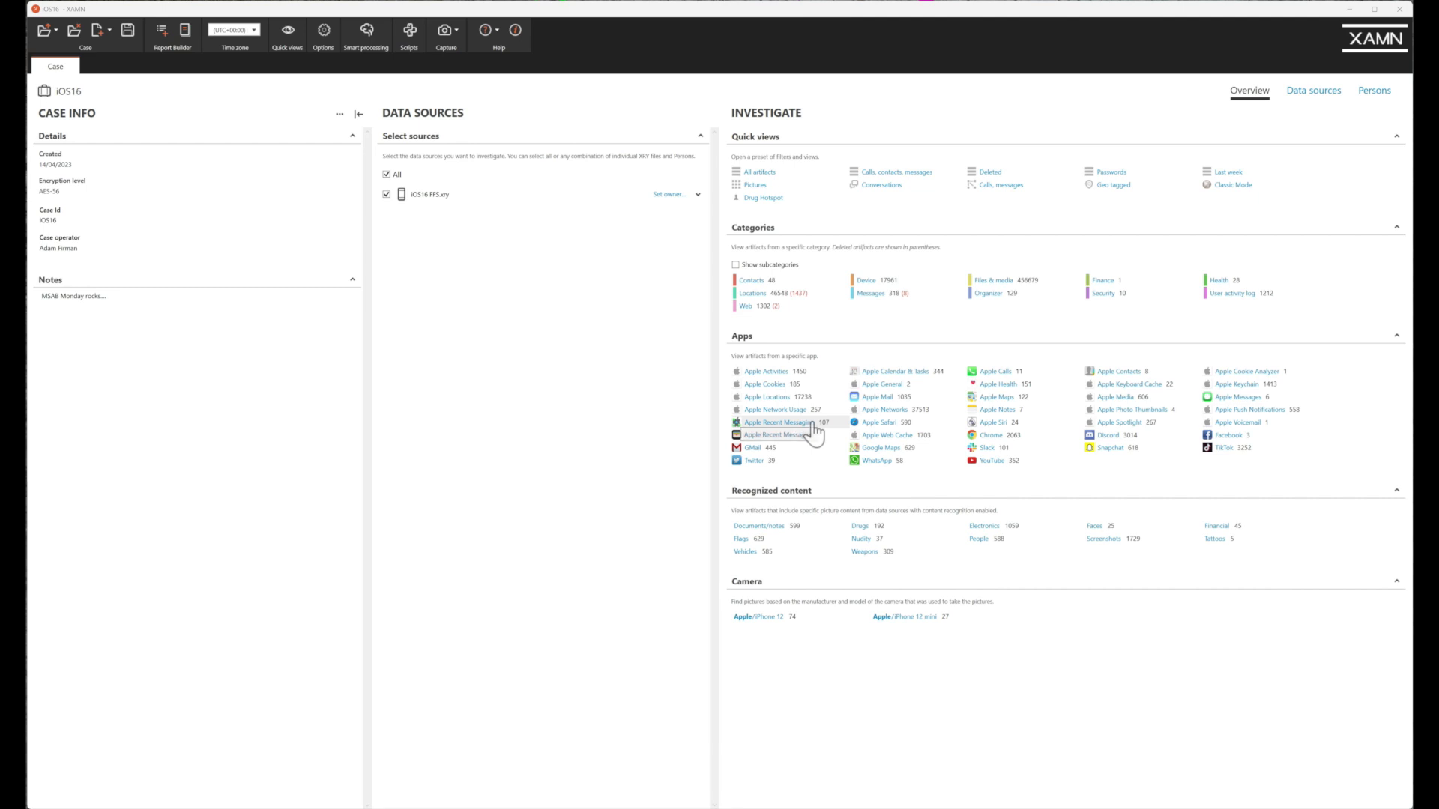
mouse_move(814, 435)
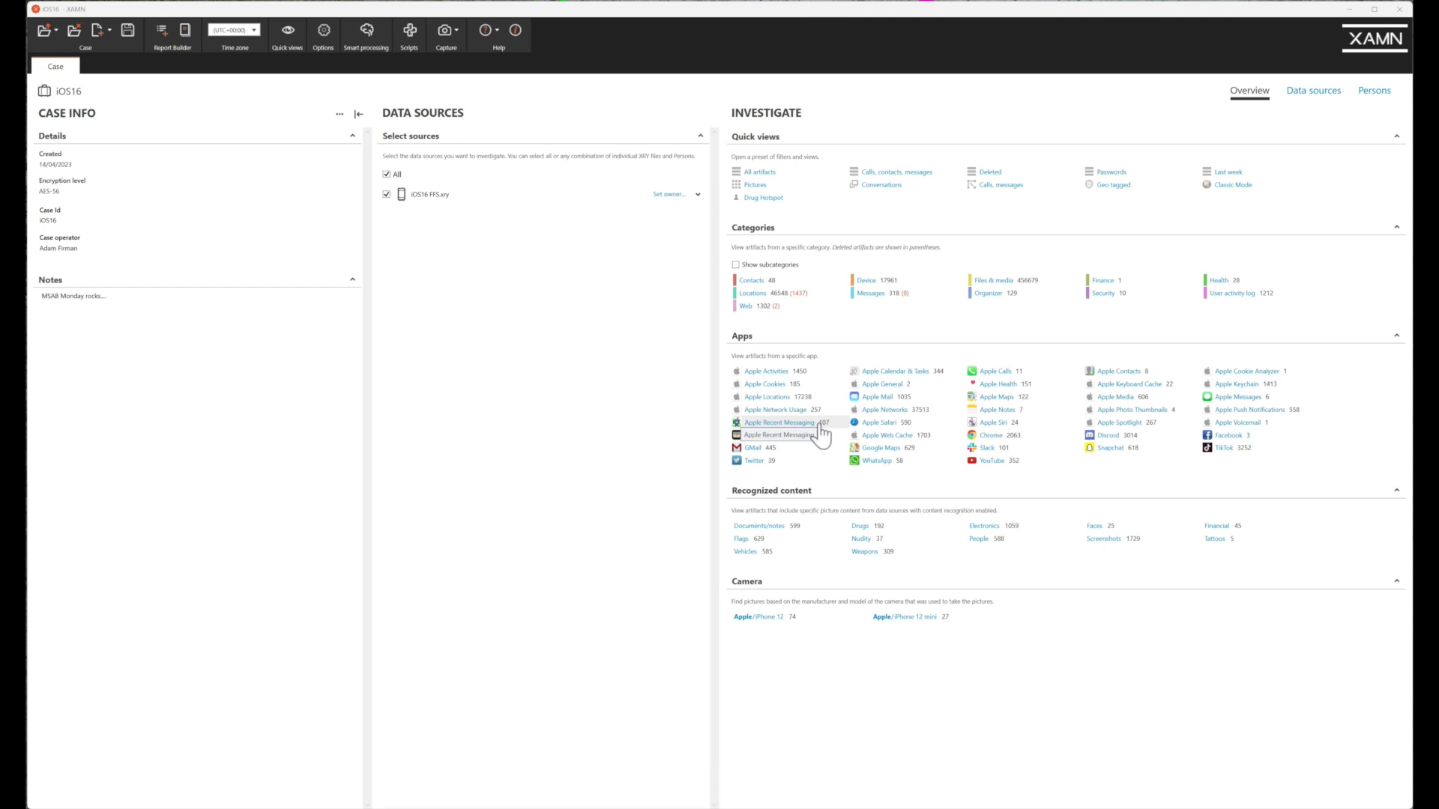
mouse_move(1033, 463)
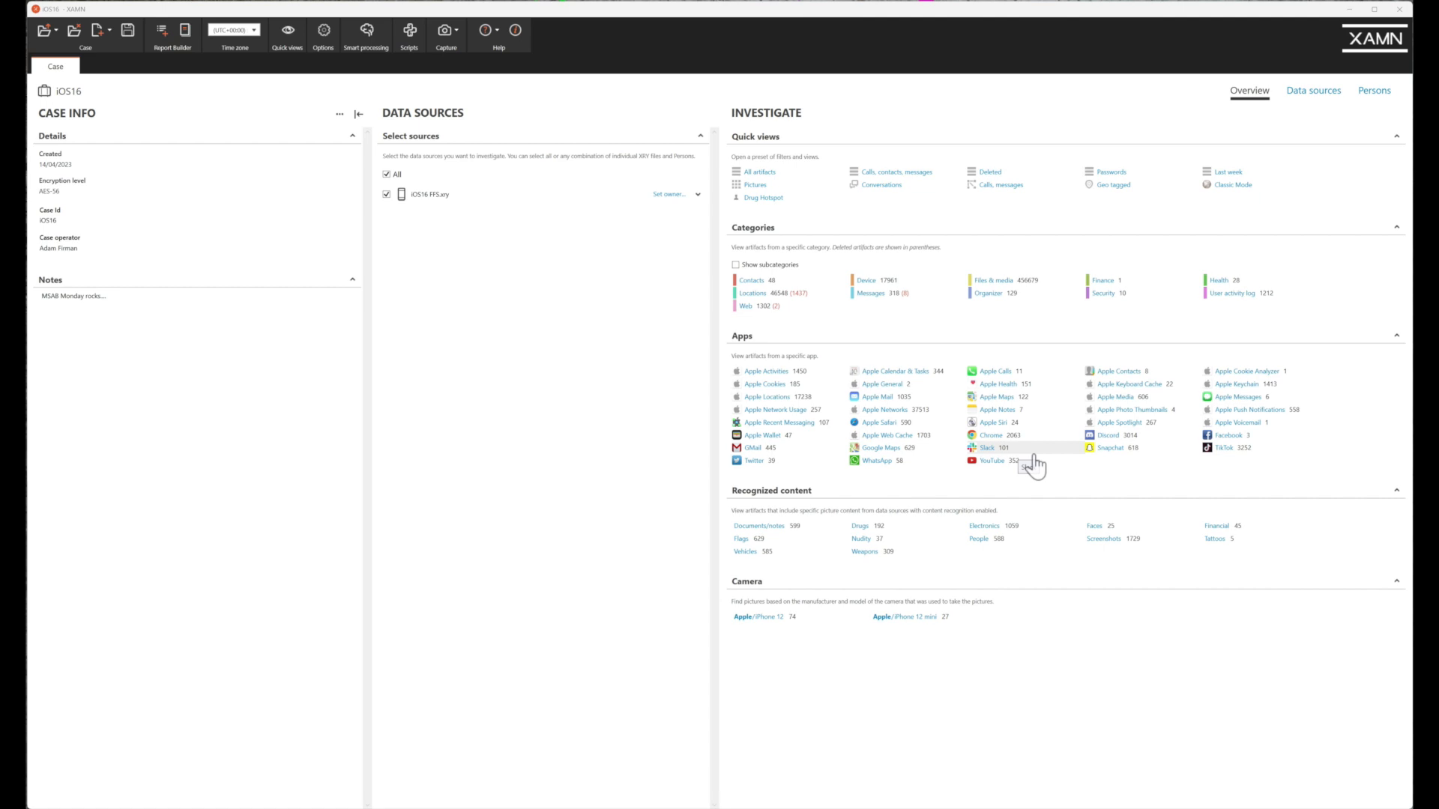
mouse_move(1035, 457)
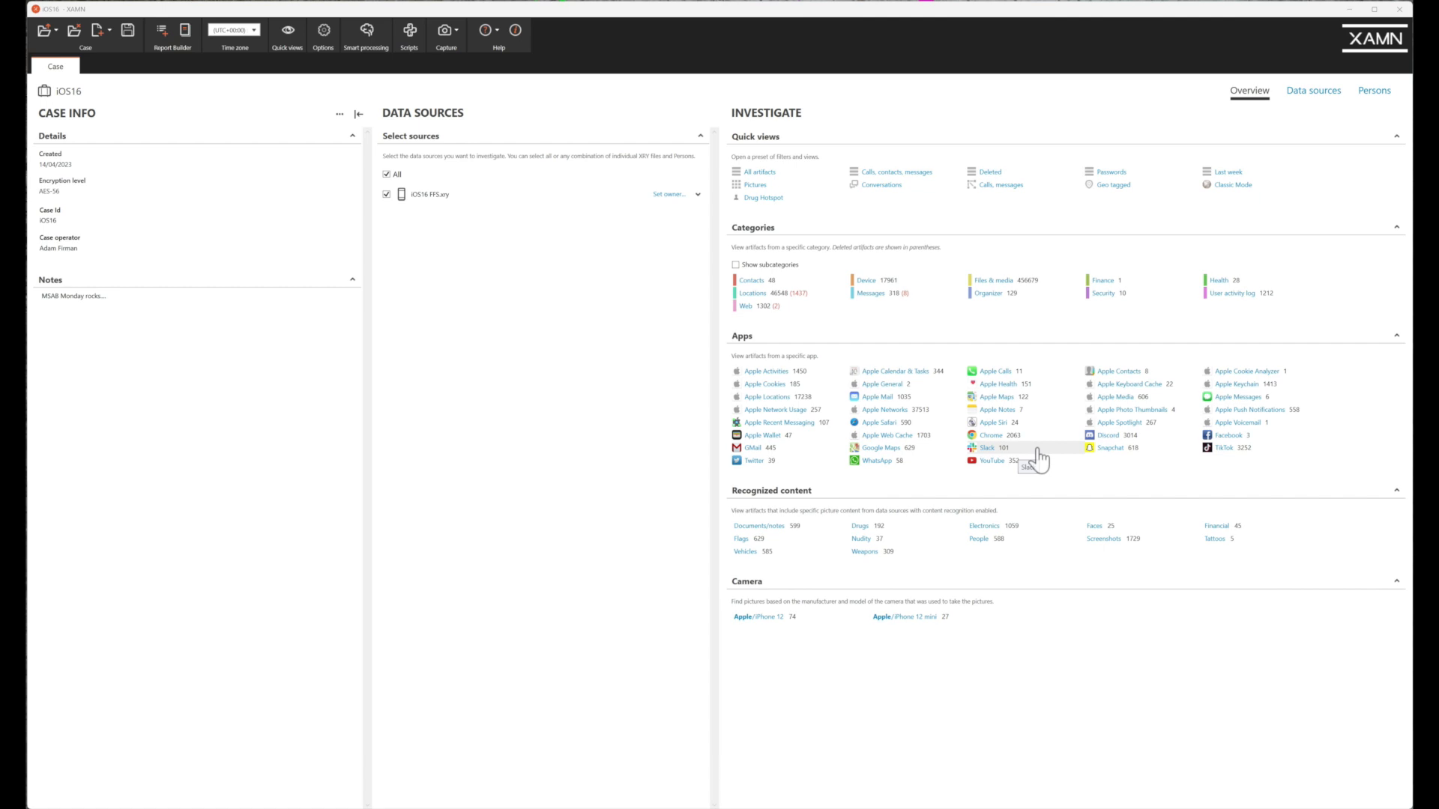
mouse_move(780, 422)
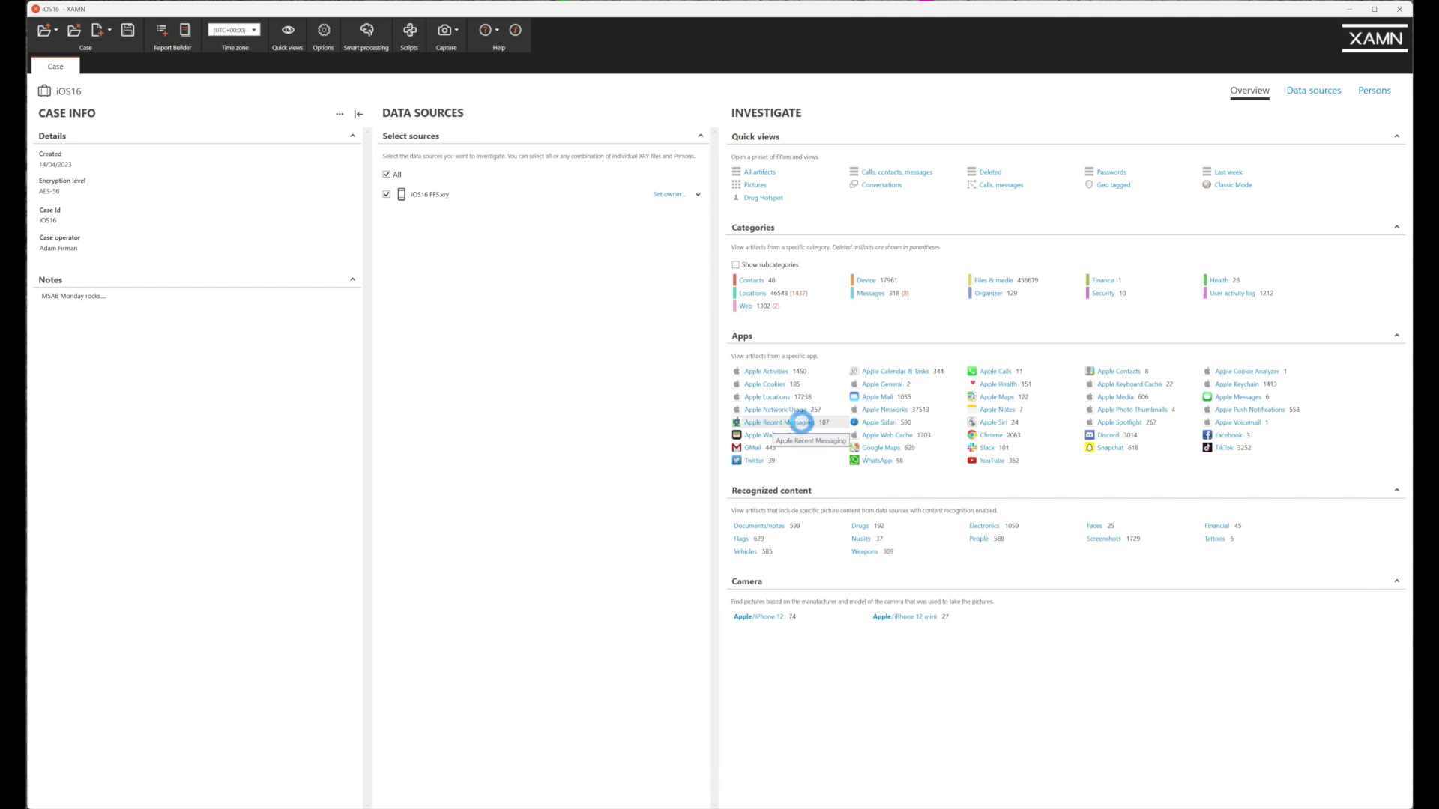
Step: Open the Apple Recent Messaging artifacts and bring up actions for the incoming email's Time field
left_click(767, 422)
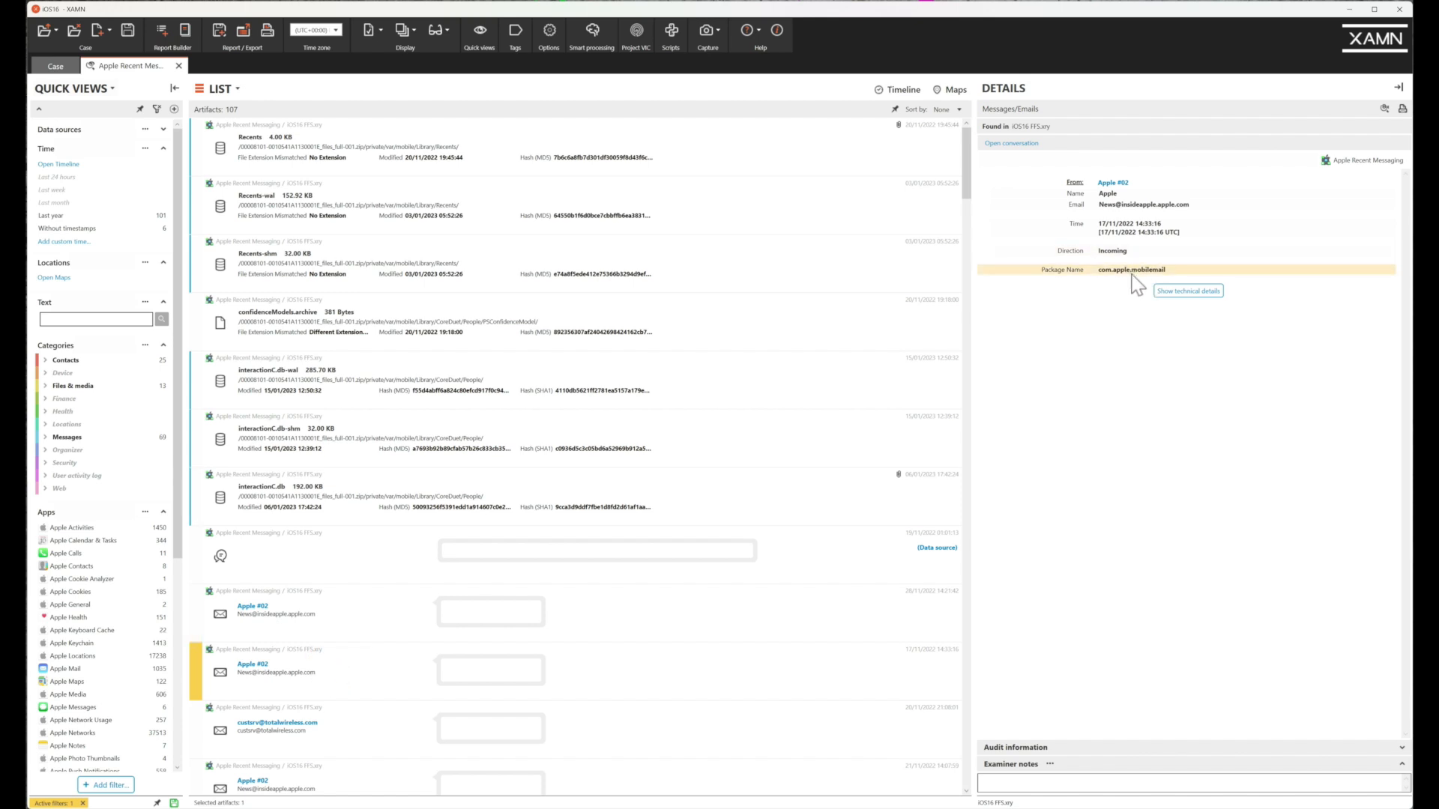
mouse_move(1136, 260)
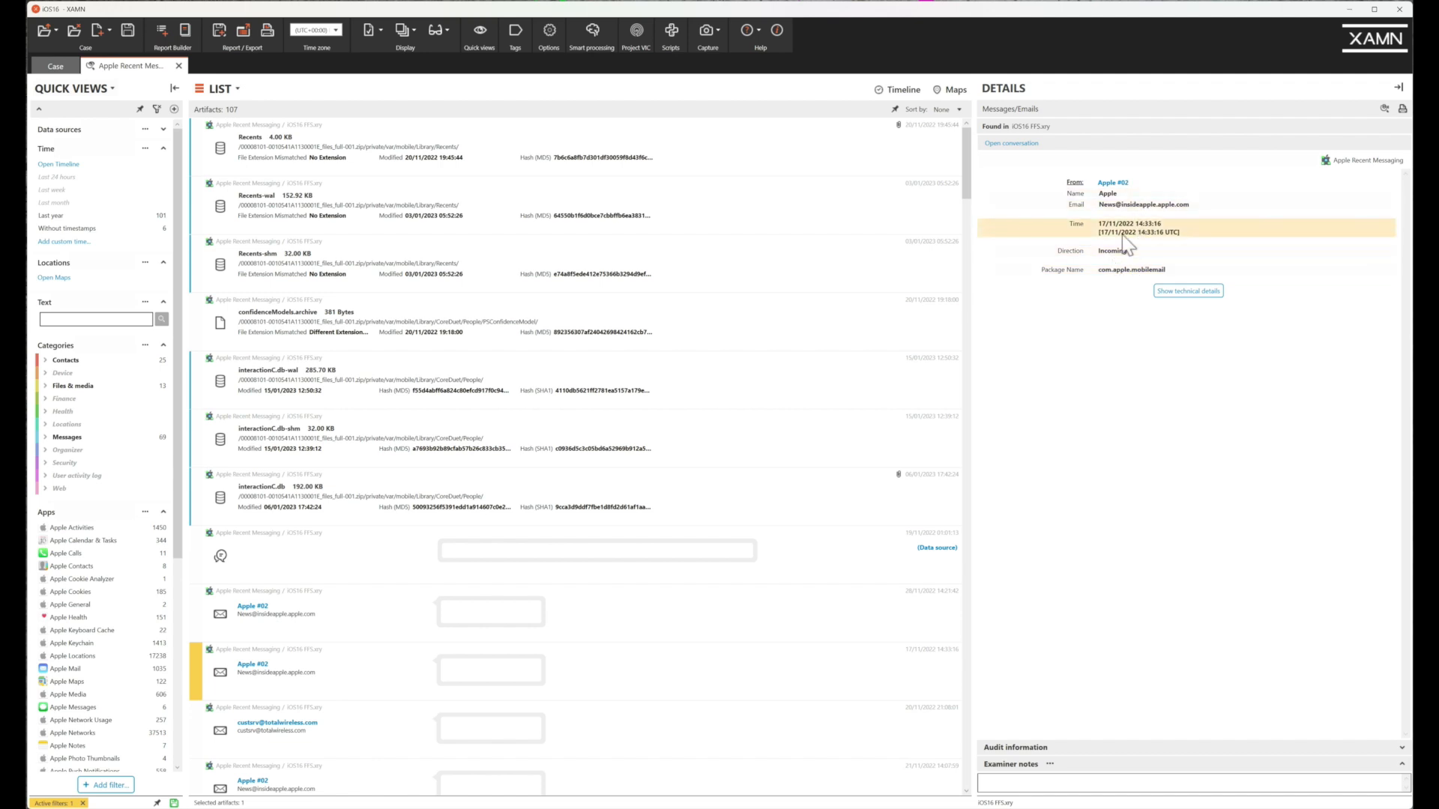
mouse_move(1145, 246)
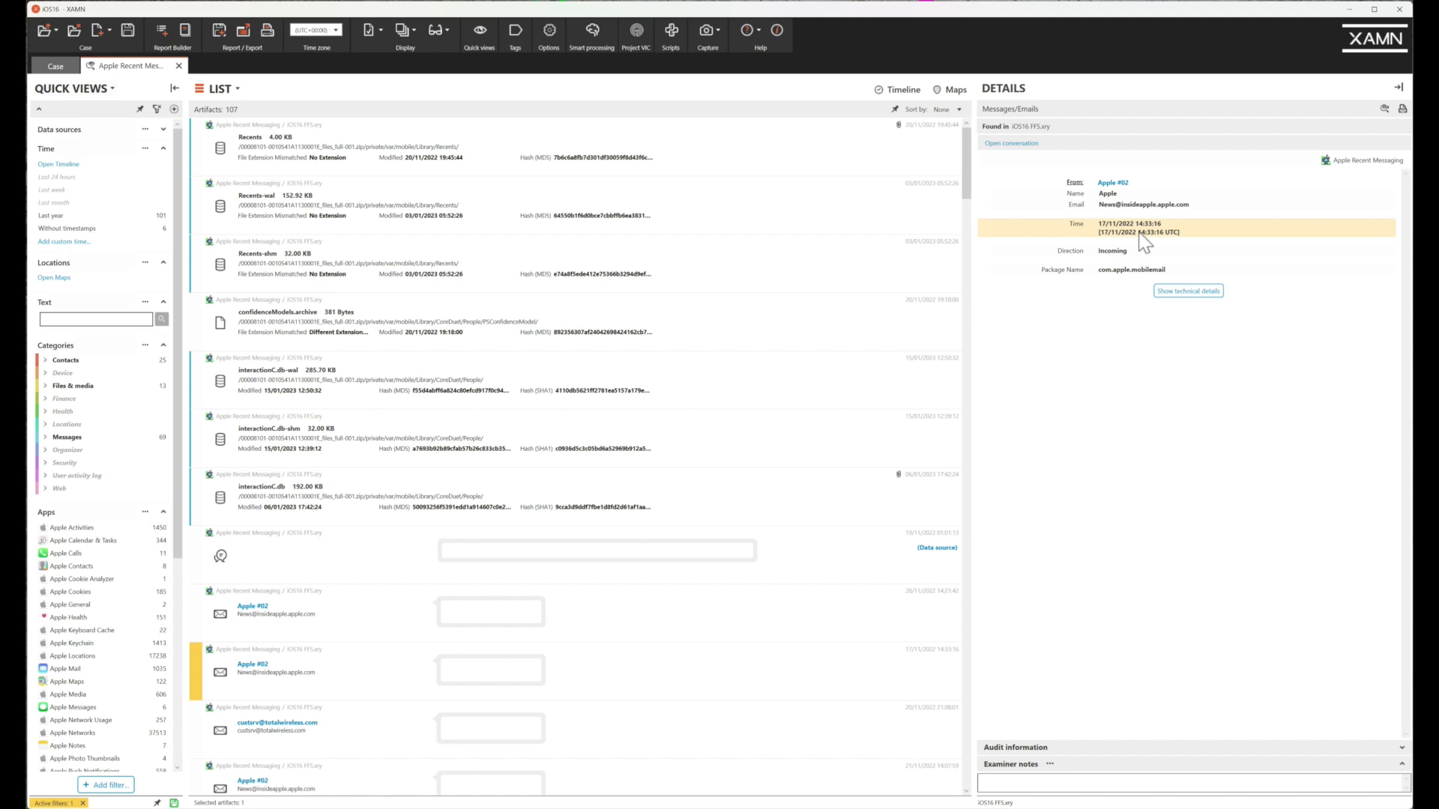
mouse_move(1146, 240)
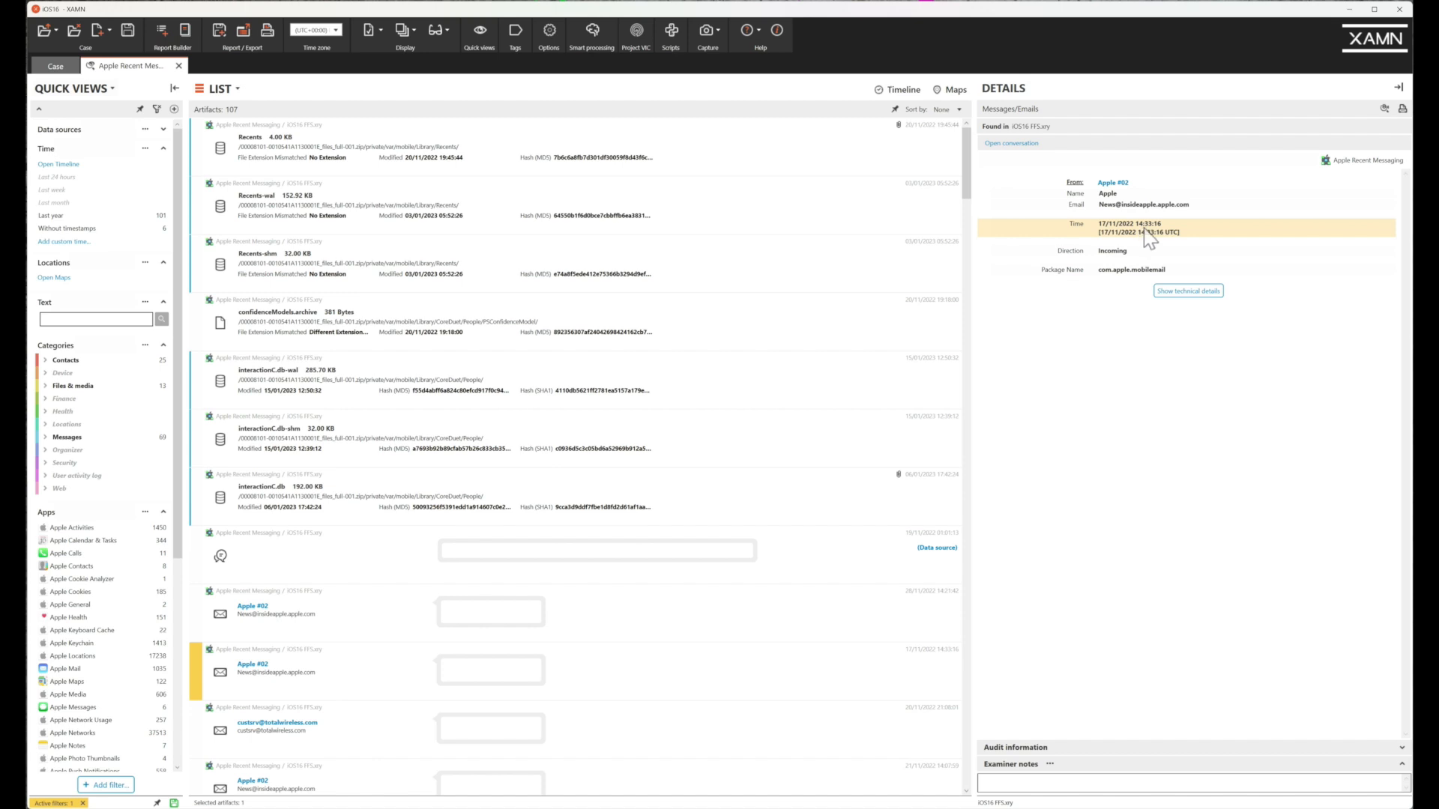
right_click(1141, 234)
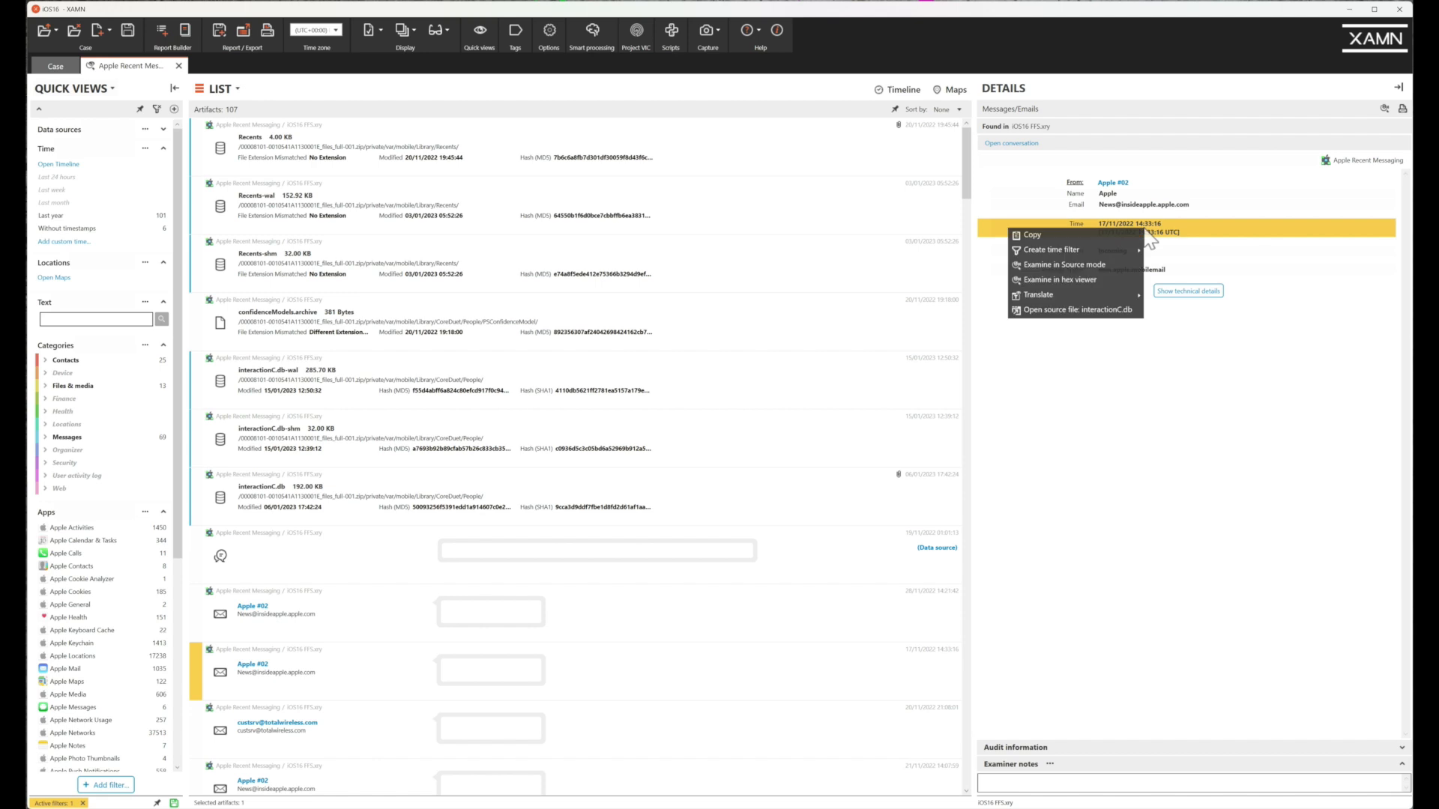
mouse_move(1092, 309)
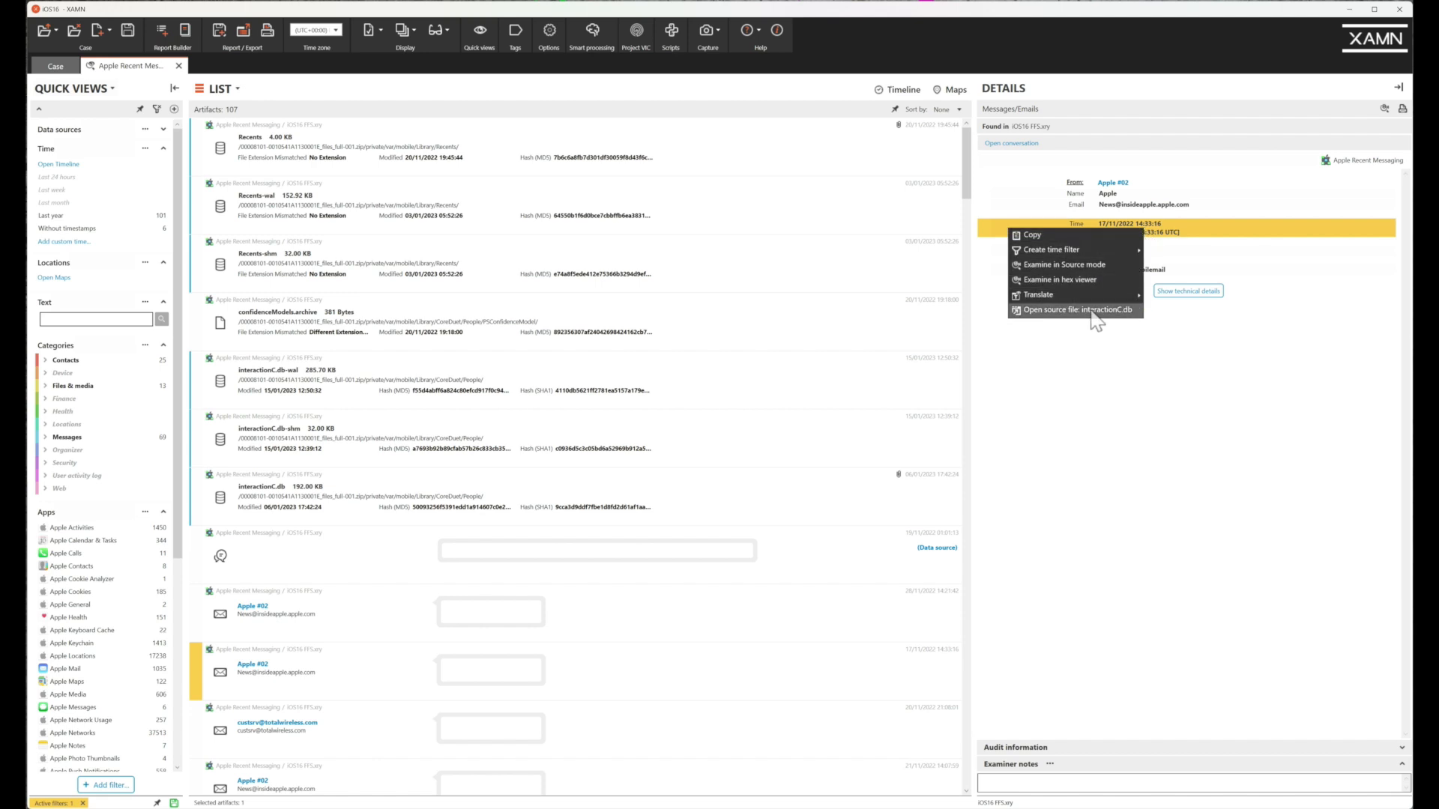
mouse_move(1074, 279)
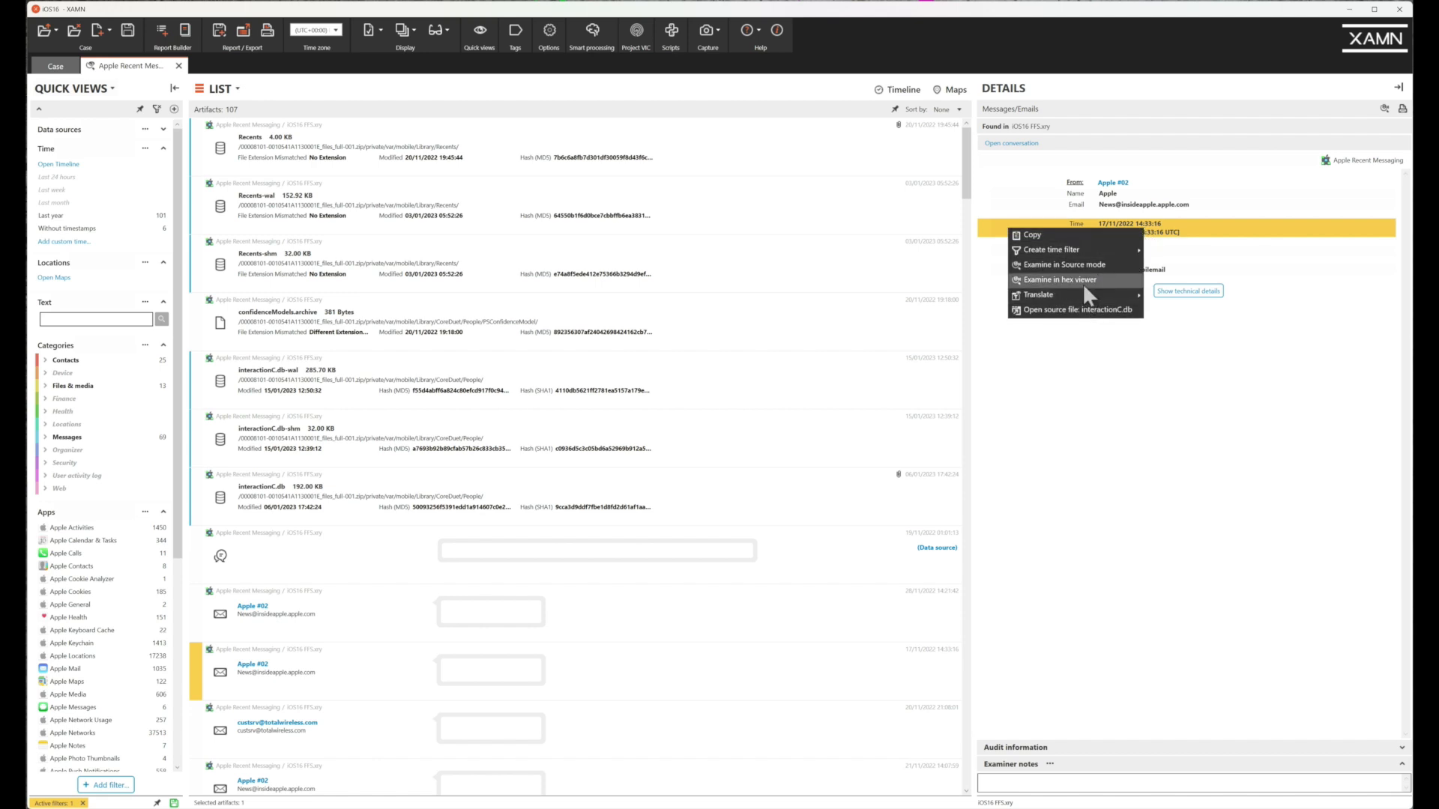
Step: Examine the Time value's bytes in interactionC.db's hex viewer, then go back to the Case tab
left_click(1057, 280)
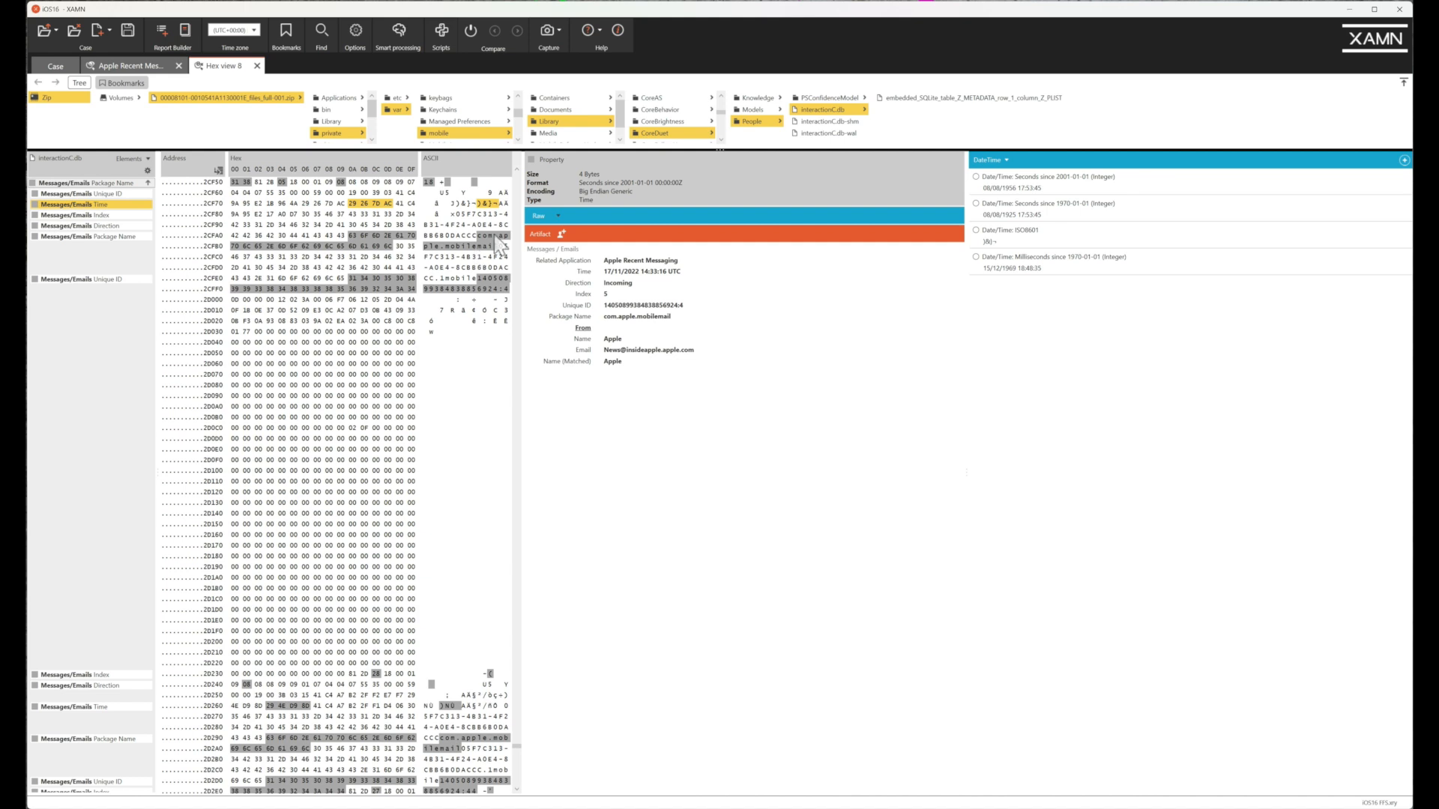
mouse_move(440, 240)
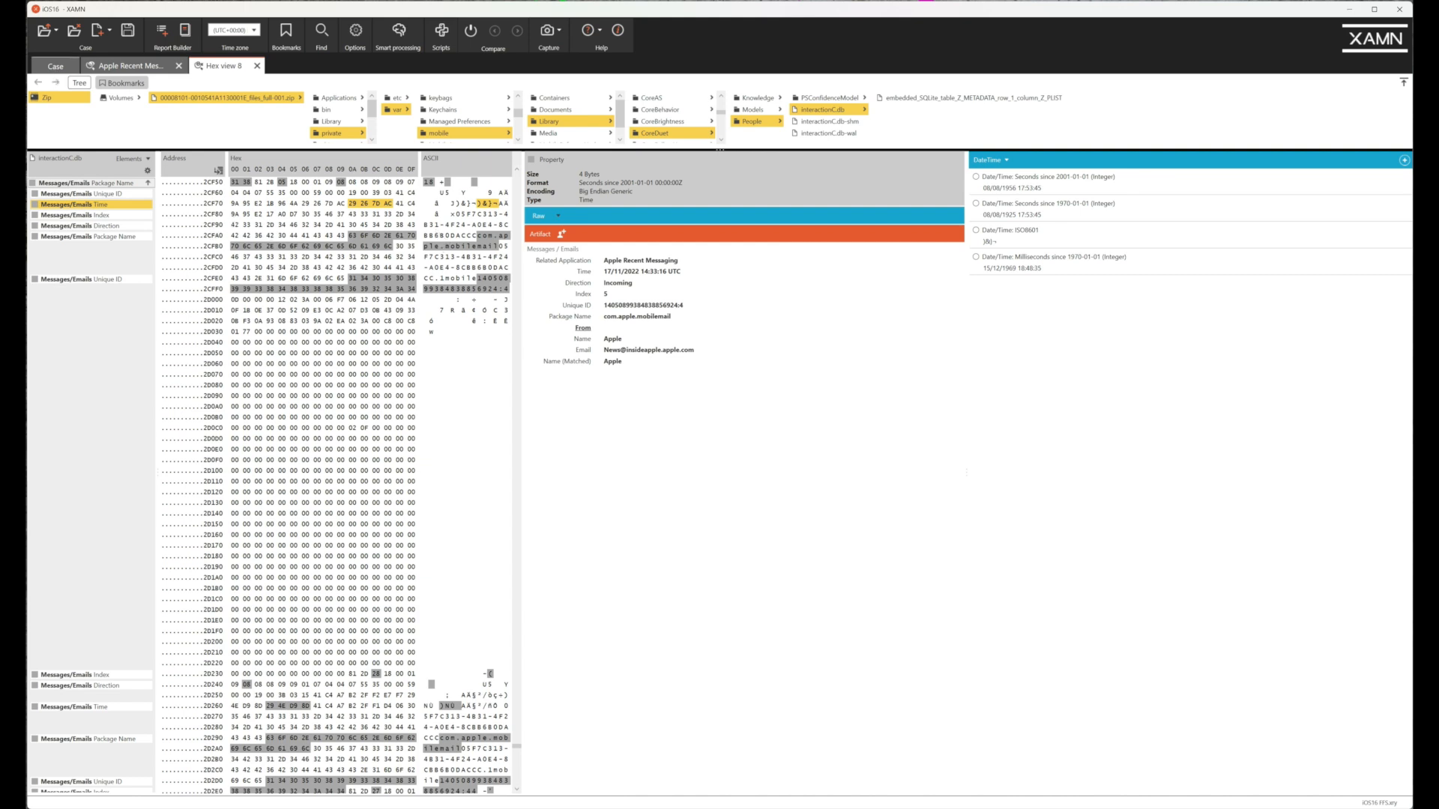
left_click(54, 66)
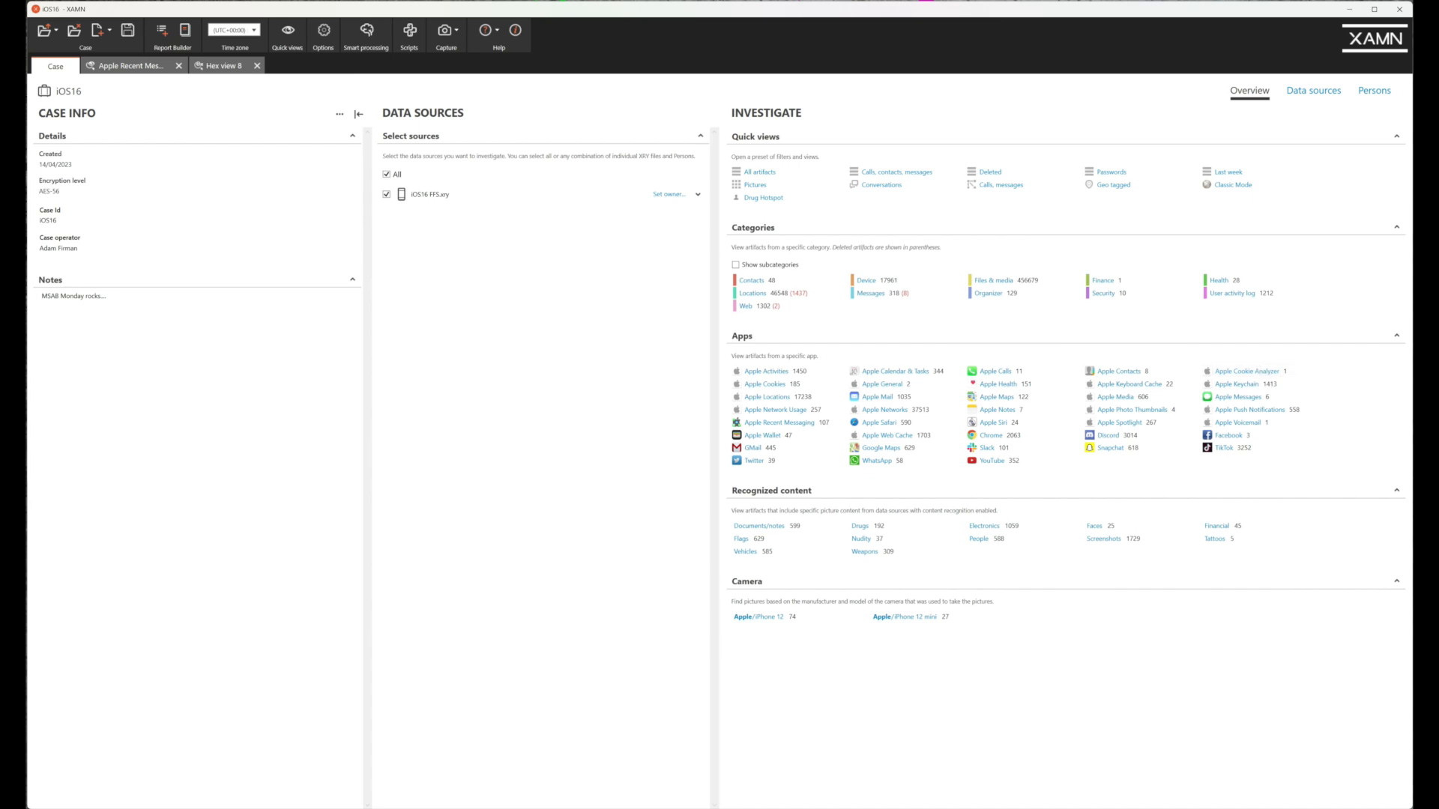